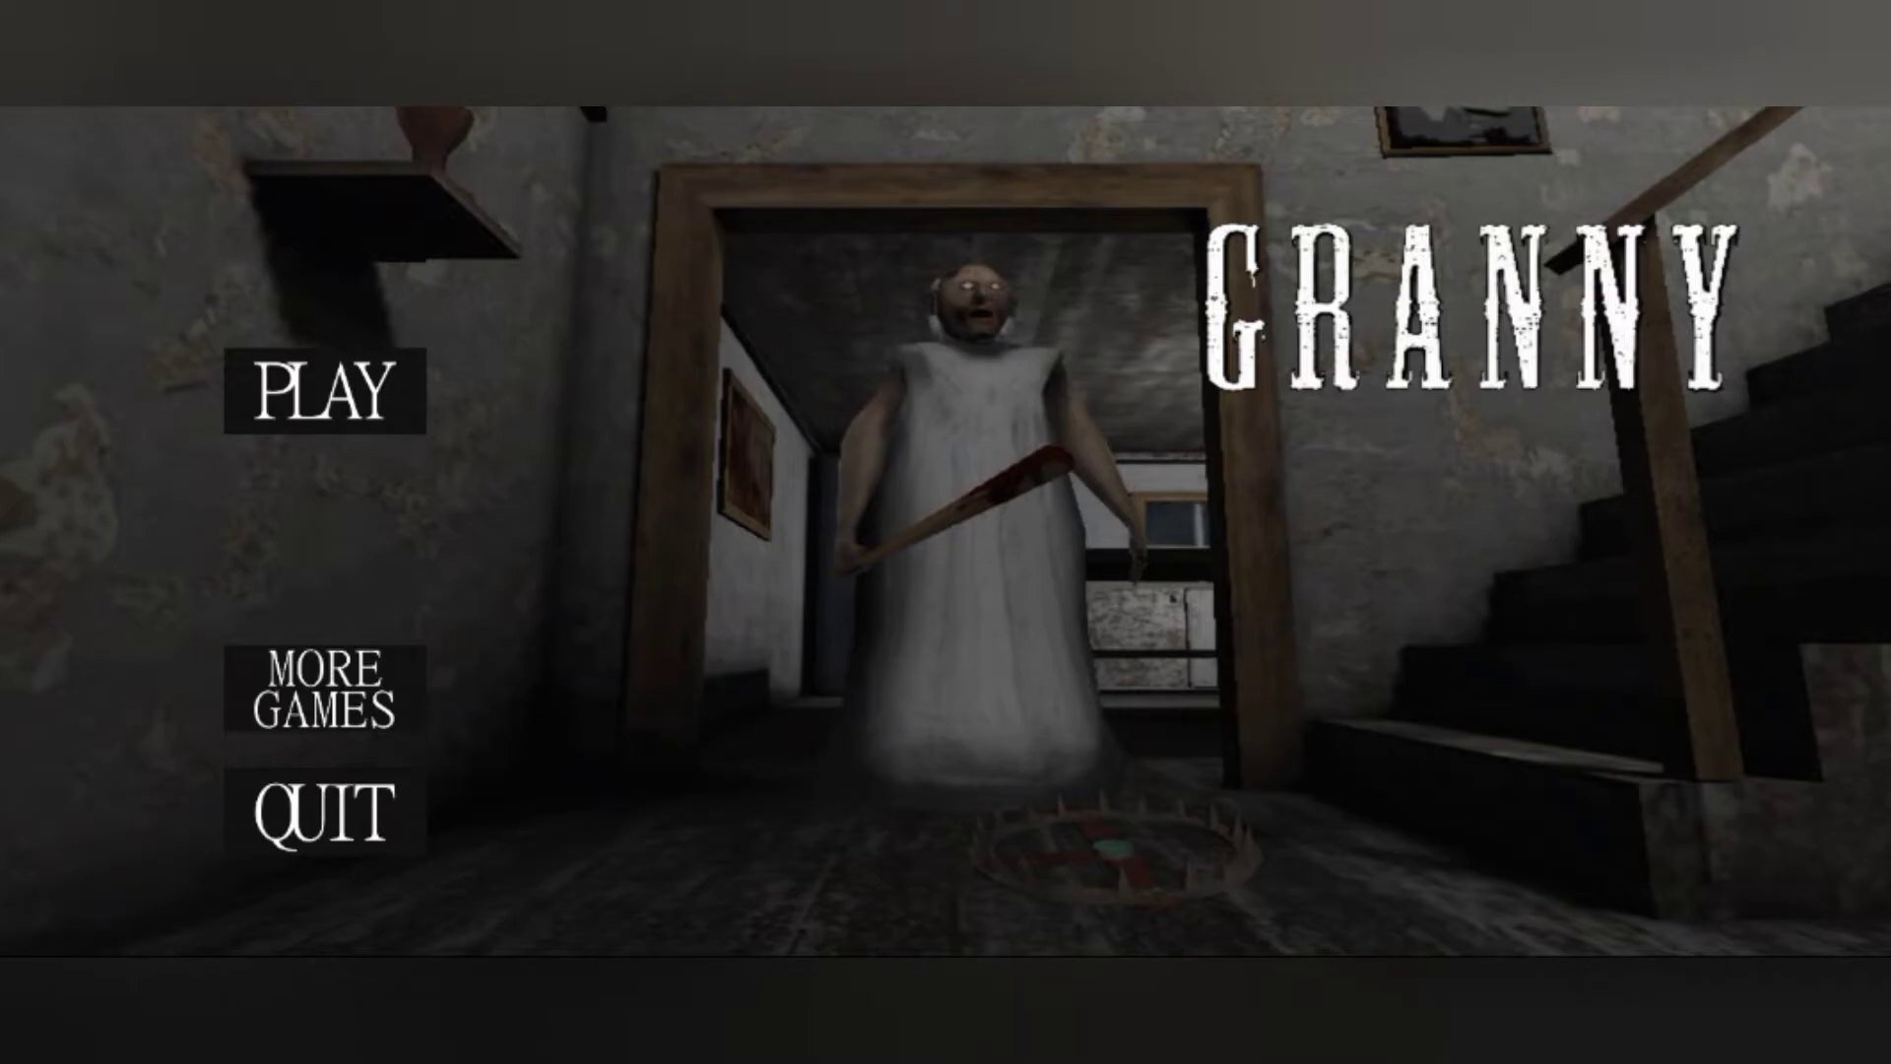
Start a new game of Granny from the main menu's PLAY button.
left_click(319, 394)
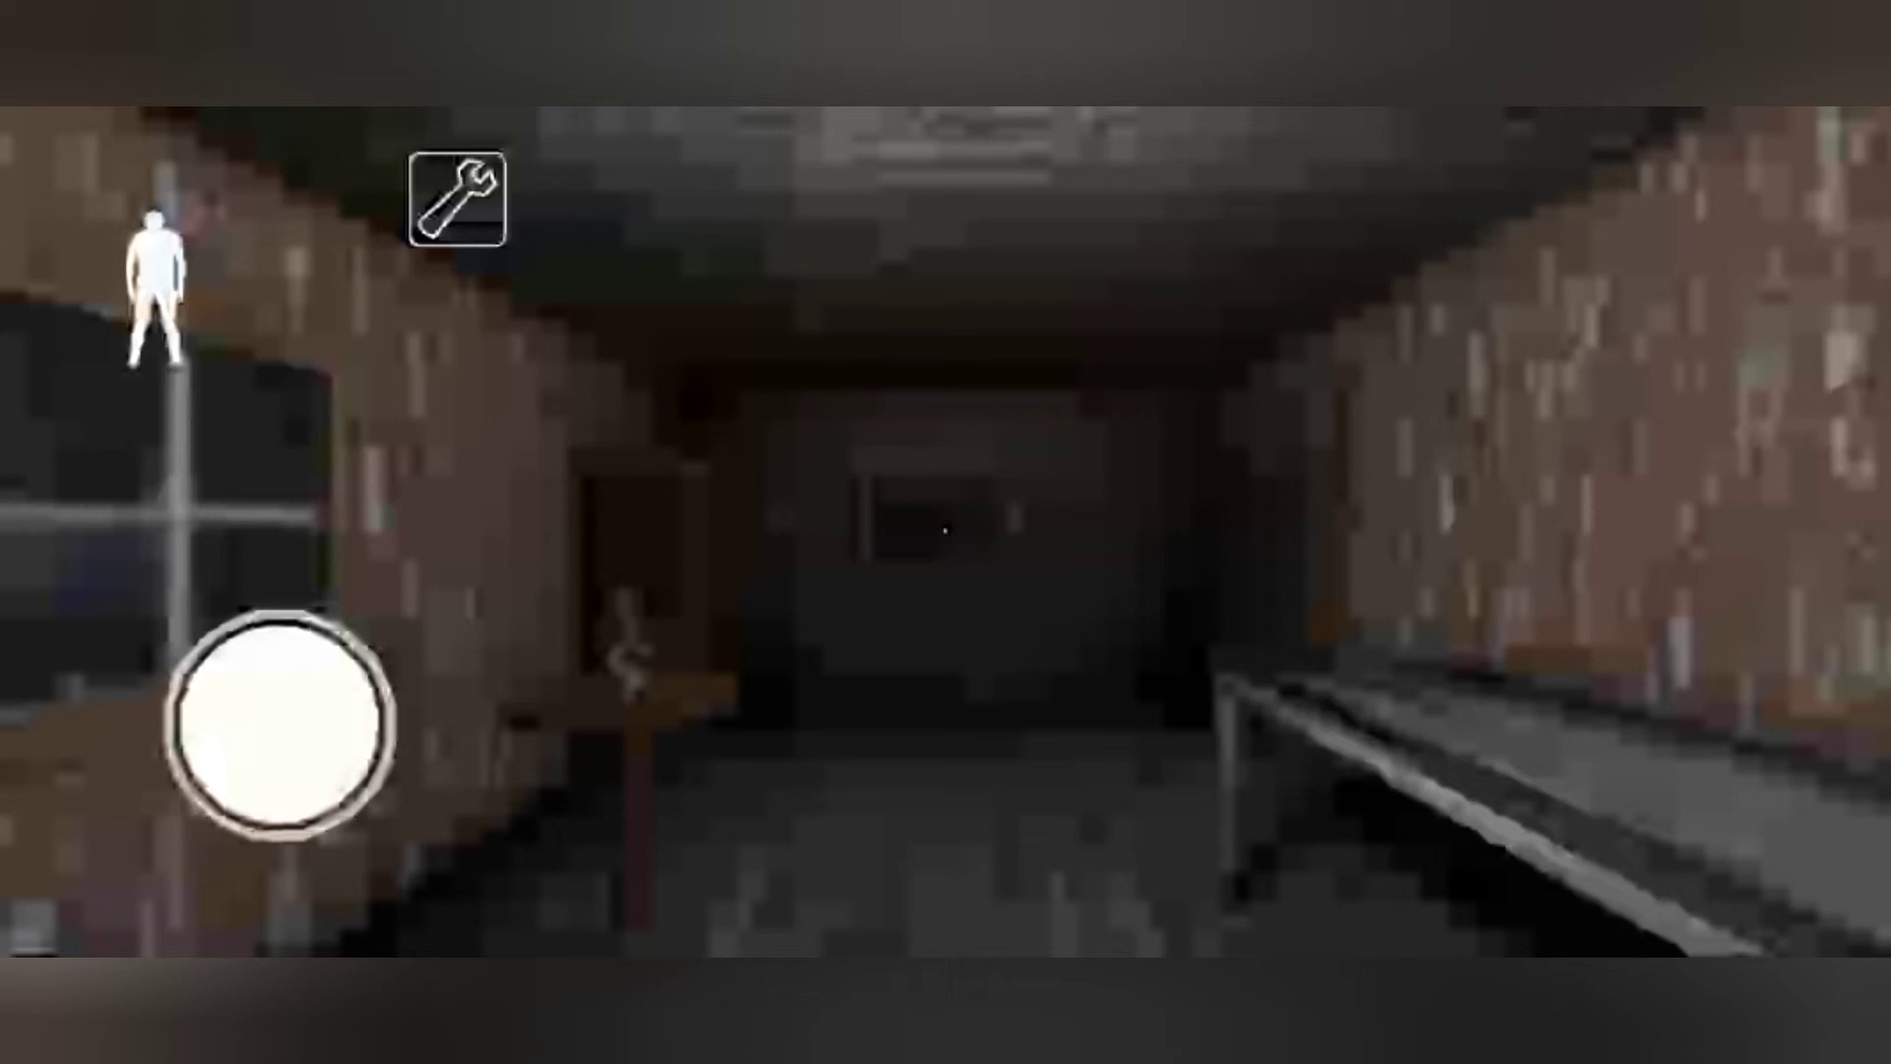